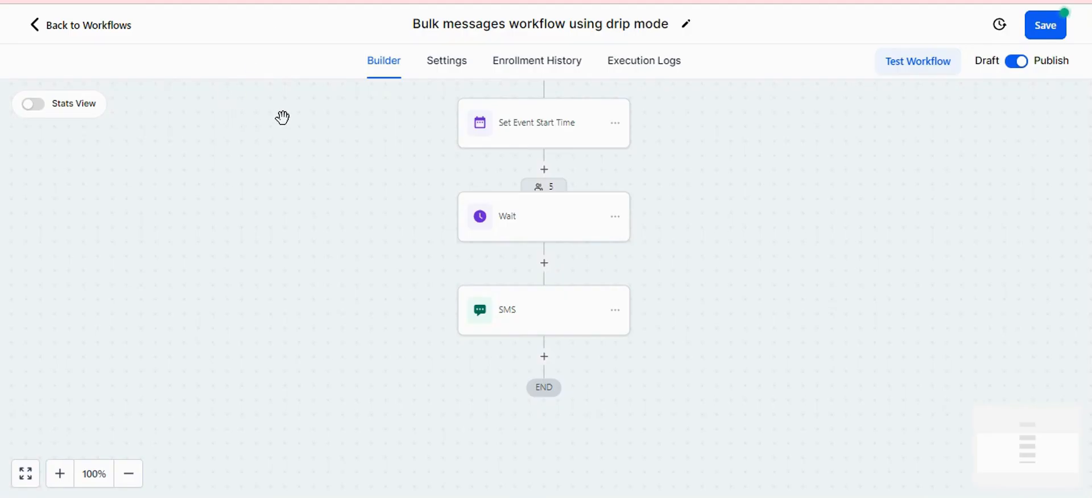
pyautogui.moveTo(295, 116)
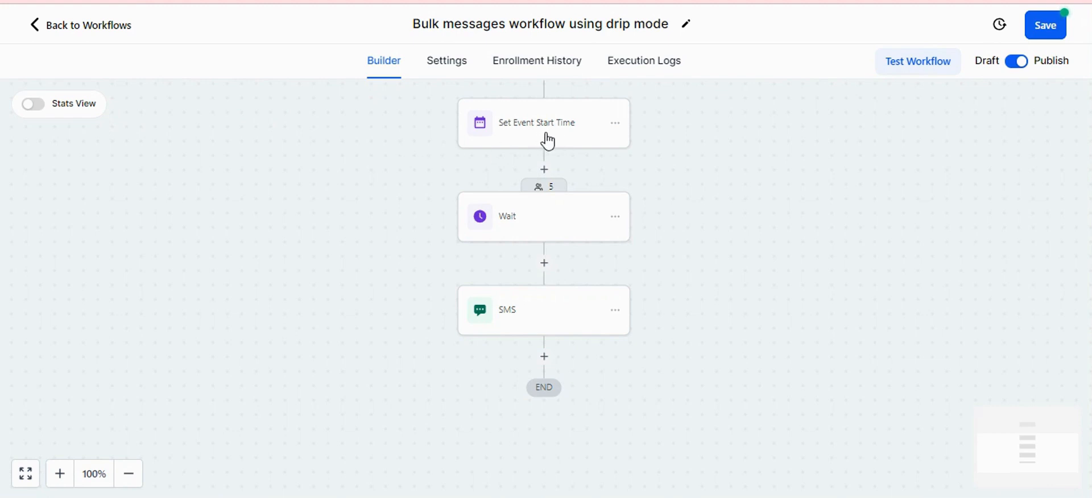
pyautogui.moveTo(559, 319)
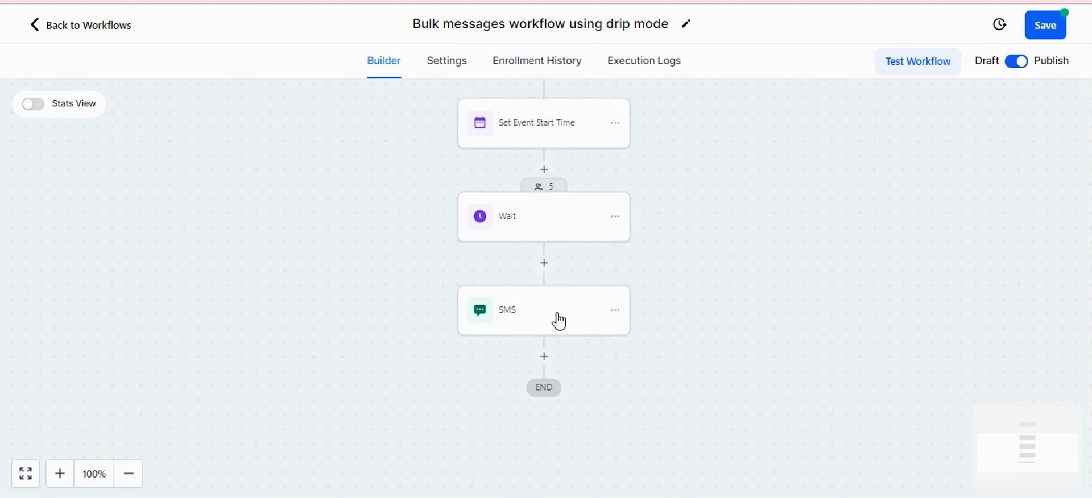
pyautogui.moveTo(570, 320)
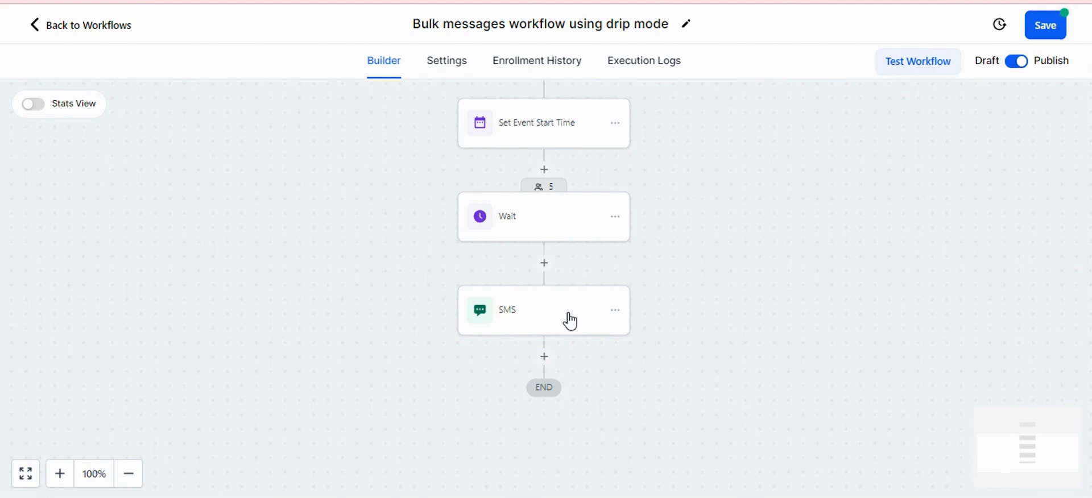
pyautogui.moveTo(522, 232)
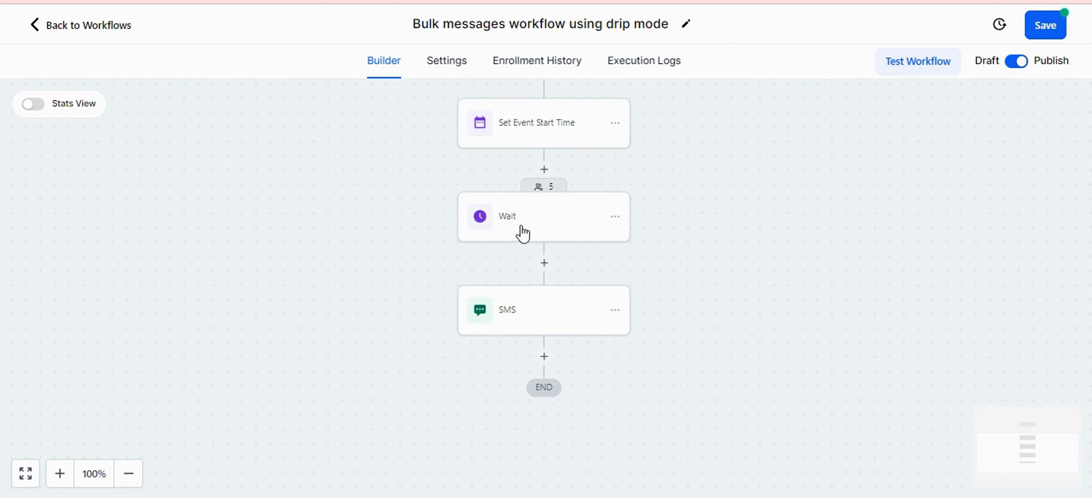
pyautogui.moveTo(537, 196)
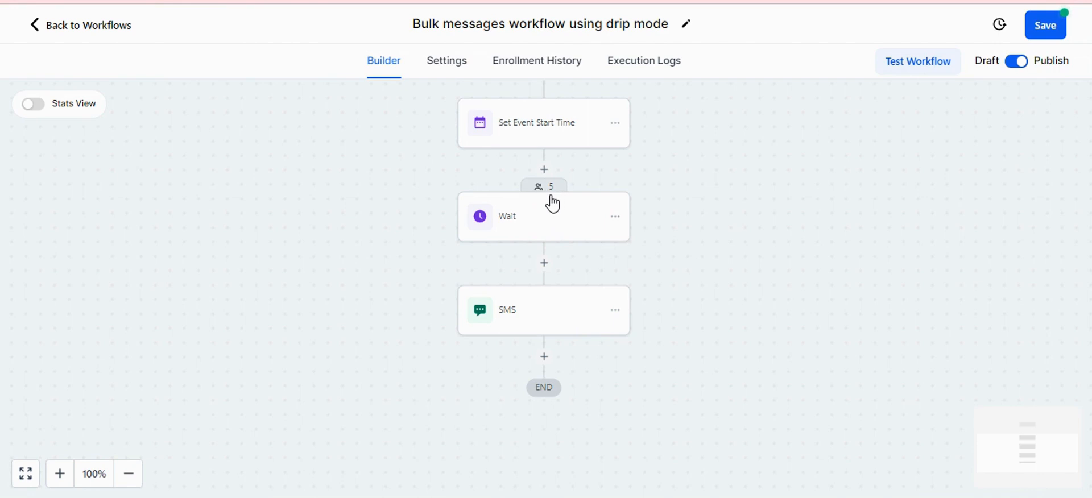
pyautogui.moveTo(549, 322)
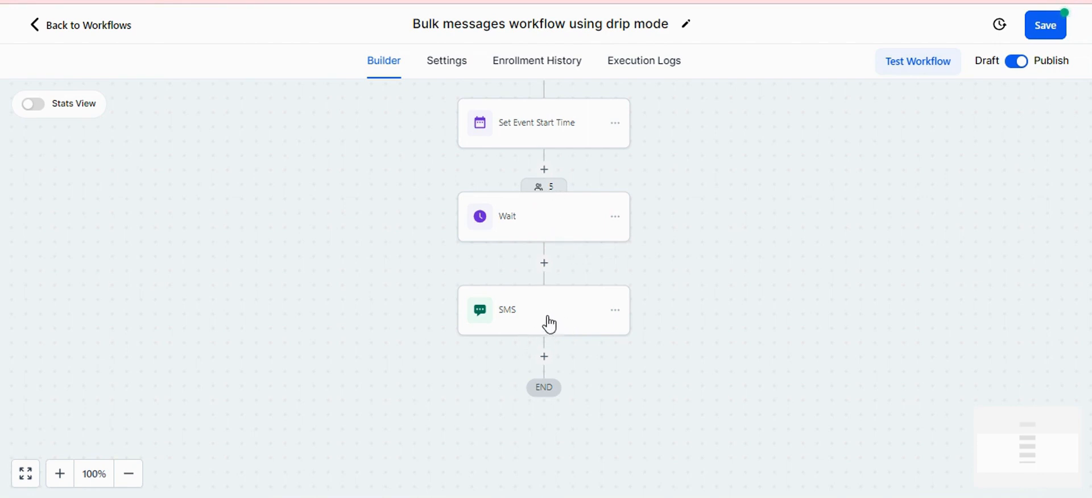
pyautogui.moveTo(559, 319)
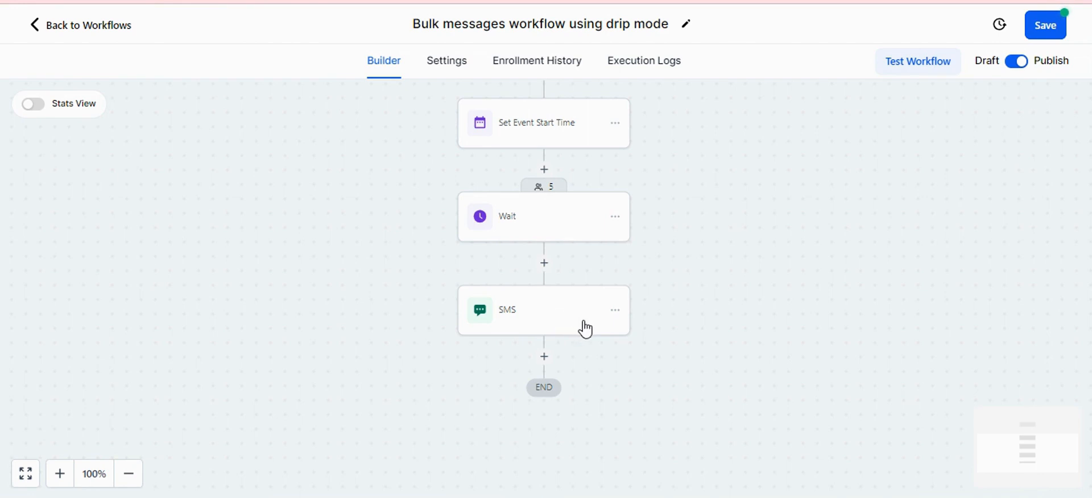
pyautogui.moveTo(613, 320)
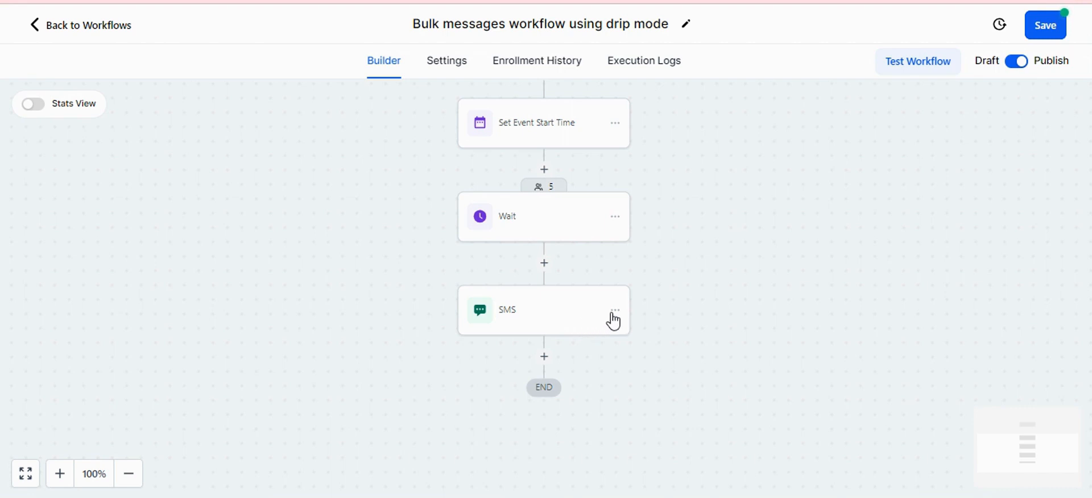
pyautogui.moveTo(570, 211)
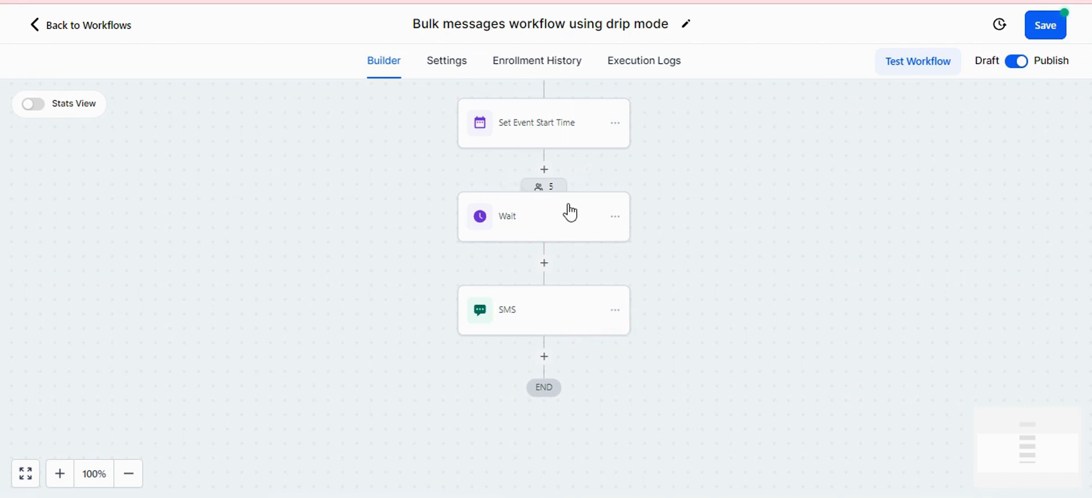
pyautogui.moveTo(564, 211)
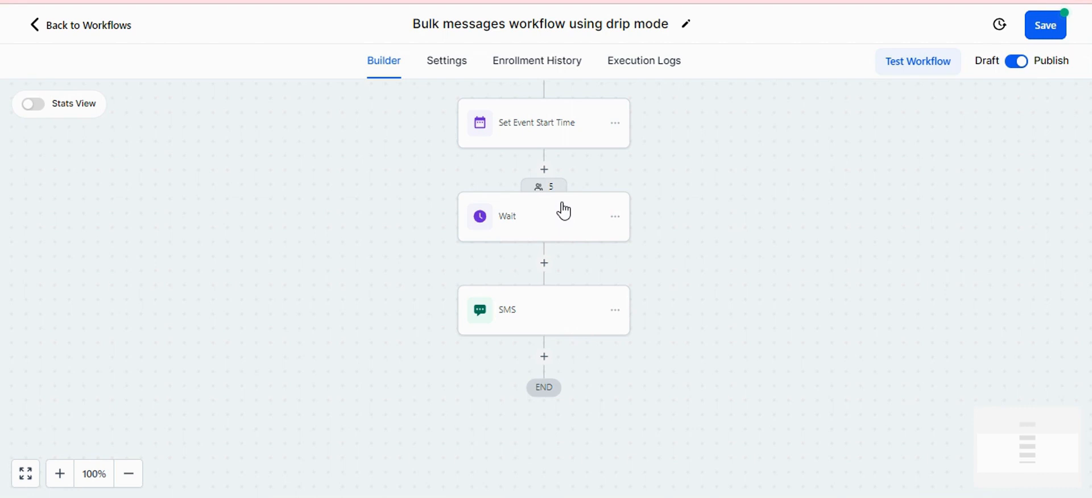
pyautogui.moveTo(566, 259)
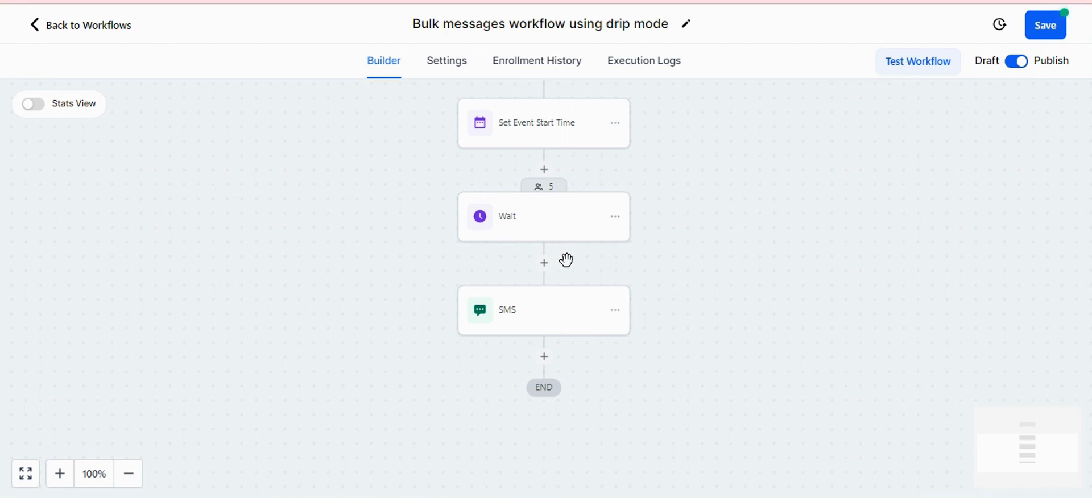
pyautogui.moveTo(583, 270)
pyautogui.write('DR')
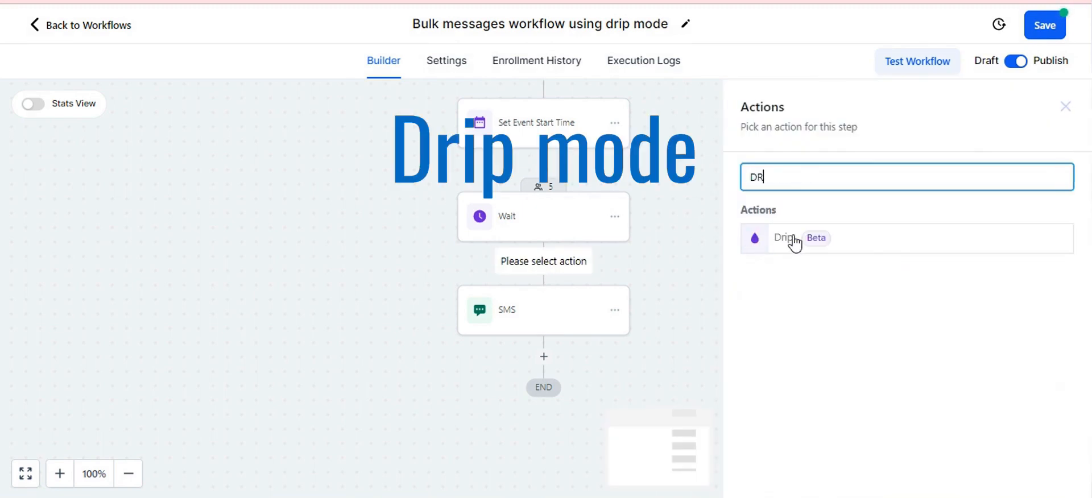
# - Insert a Drip action between Wait and SMS with batch size 1 and a 1-minute interval, then save it
pyautogui.click(781, 238)
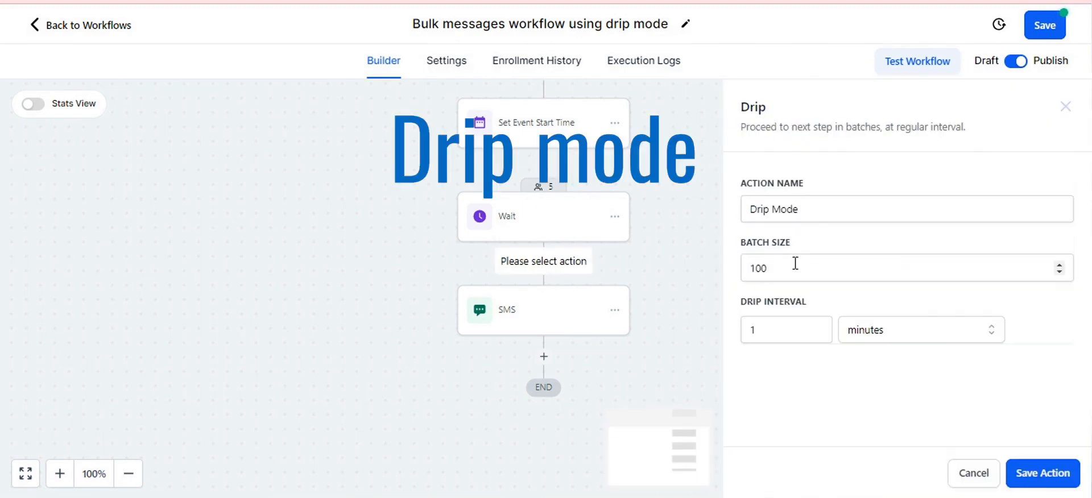
pyautogui.write('1')
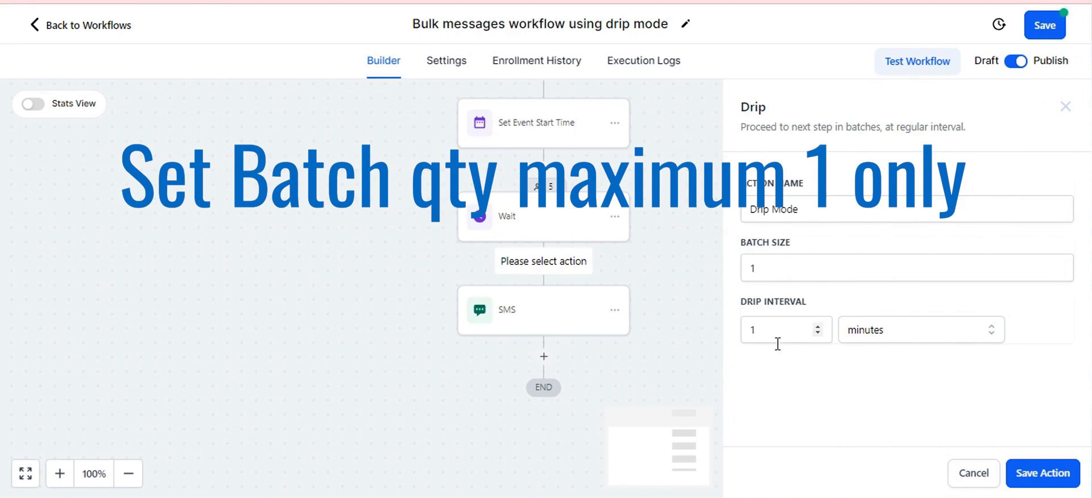
pyautogui.moveTo(889, 322)
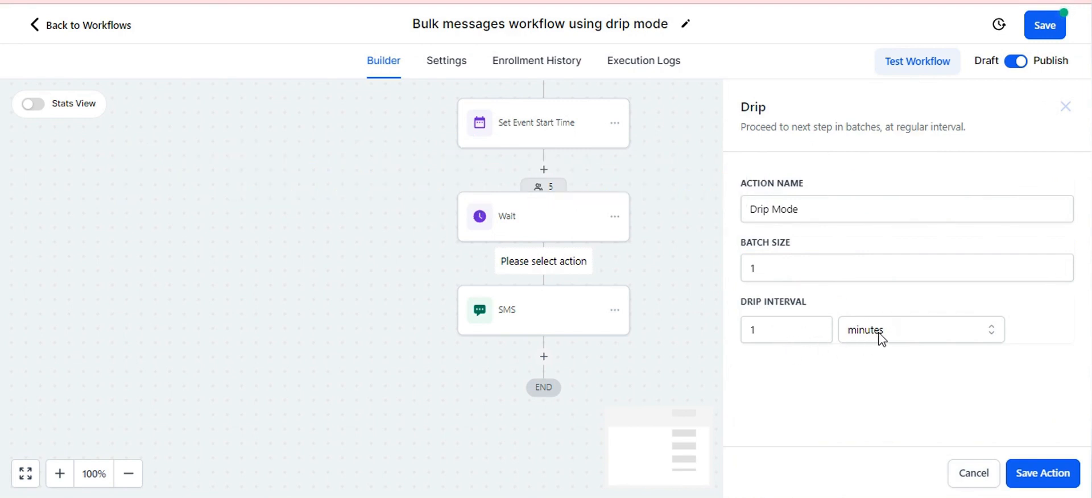
pyautogui.click(919, 330)
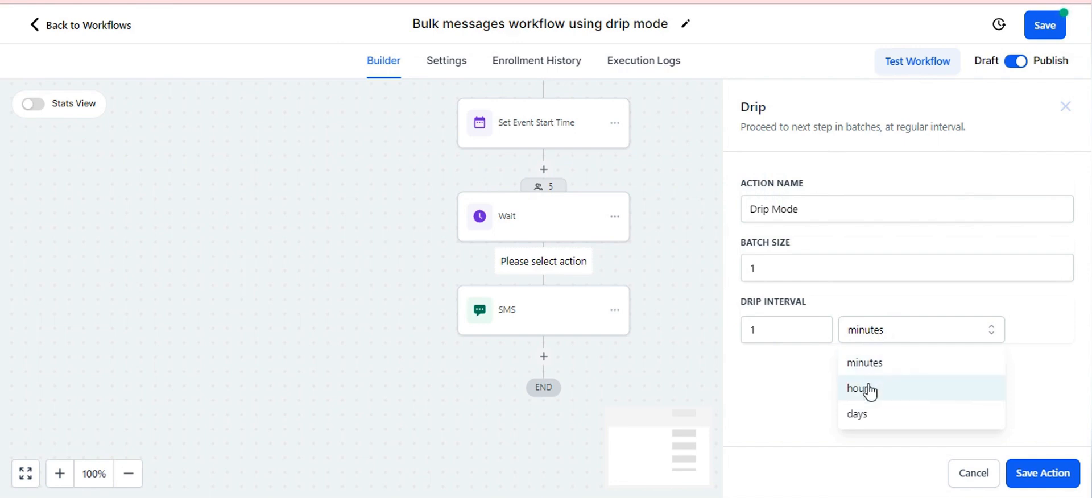
pyautogui.click(859, 388)
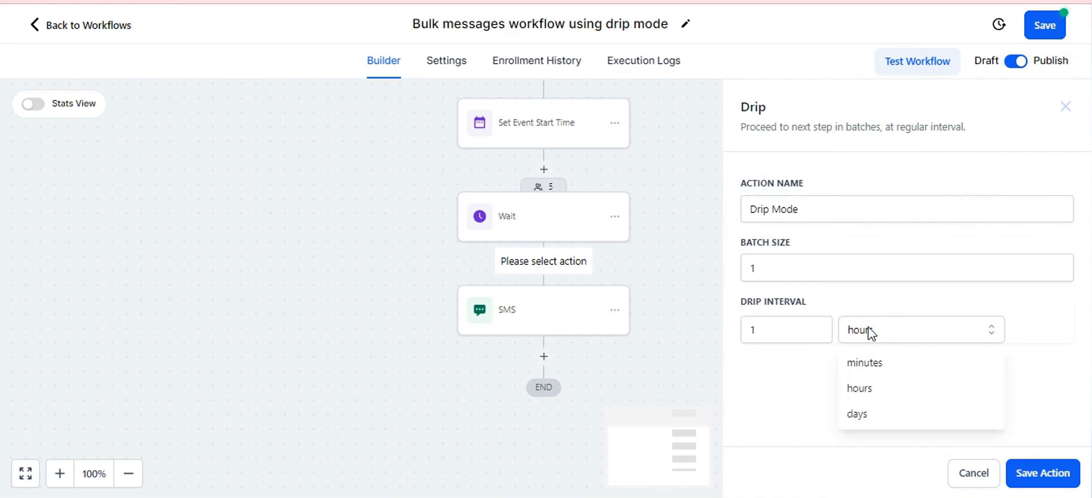
pyautogui.click(864, 362)
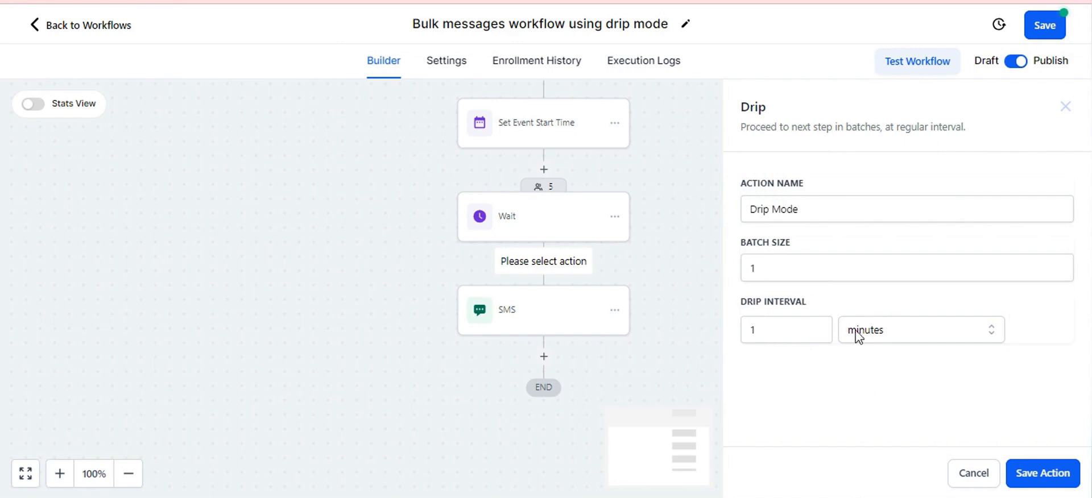
pyautogui.moveTo(1043, 430)
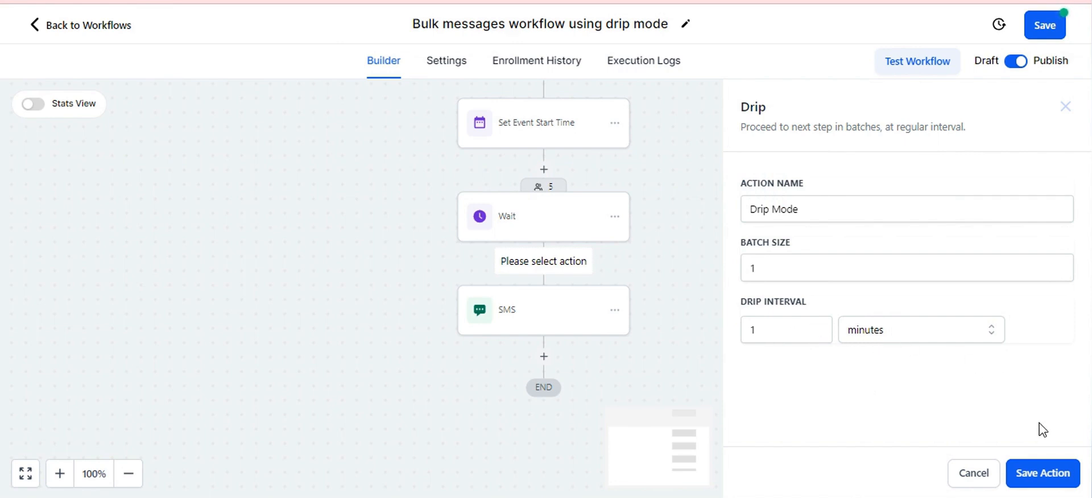
pyautogui.click(1042, 473)
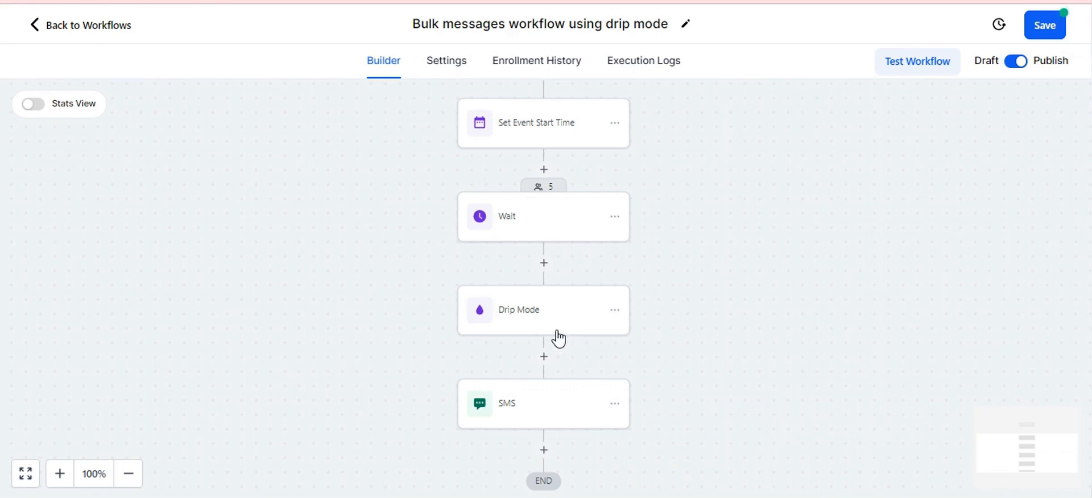
pyautogui.moveTo(561, 406)
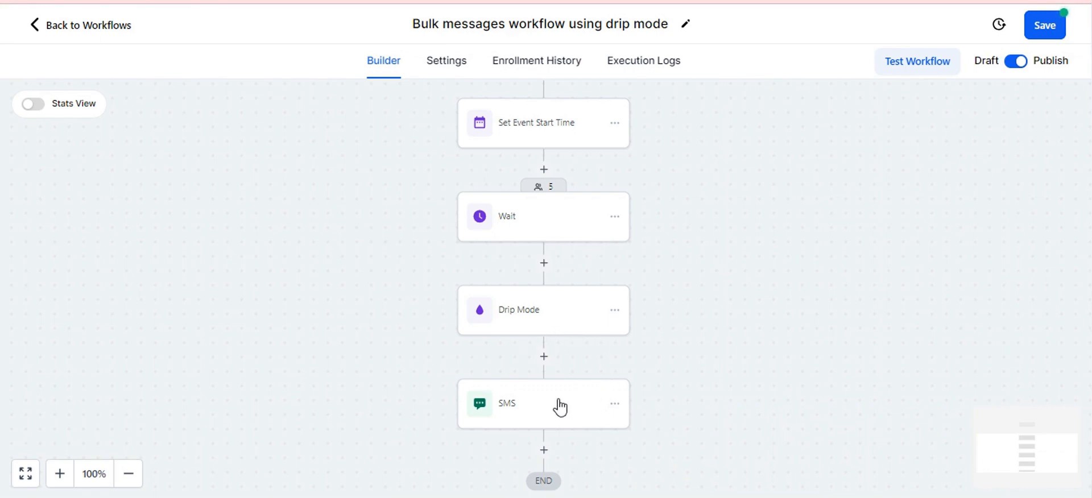
pyautogui.moveTo(588, 408)
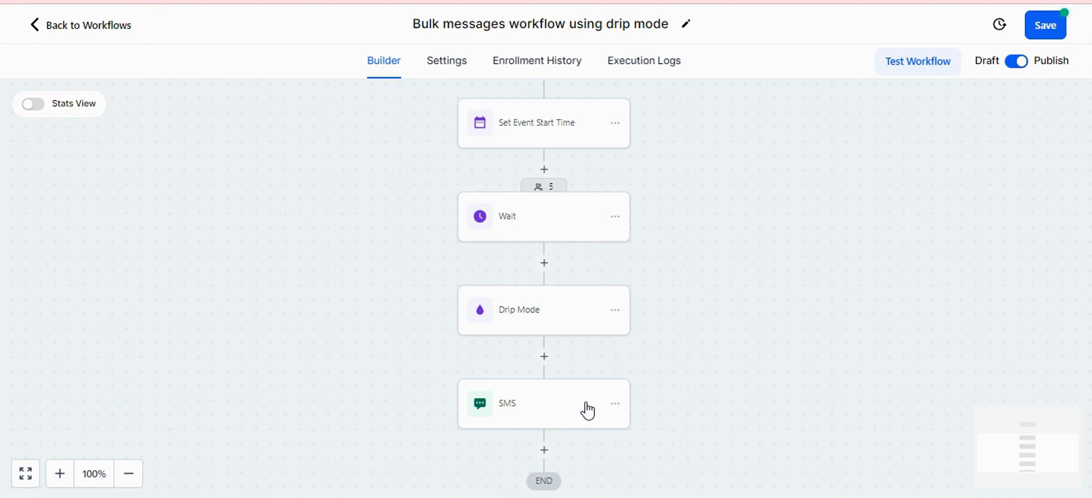
pyautogui.moveTo(597, 409)
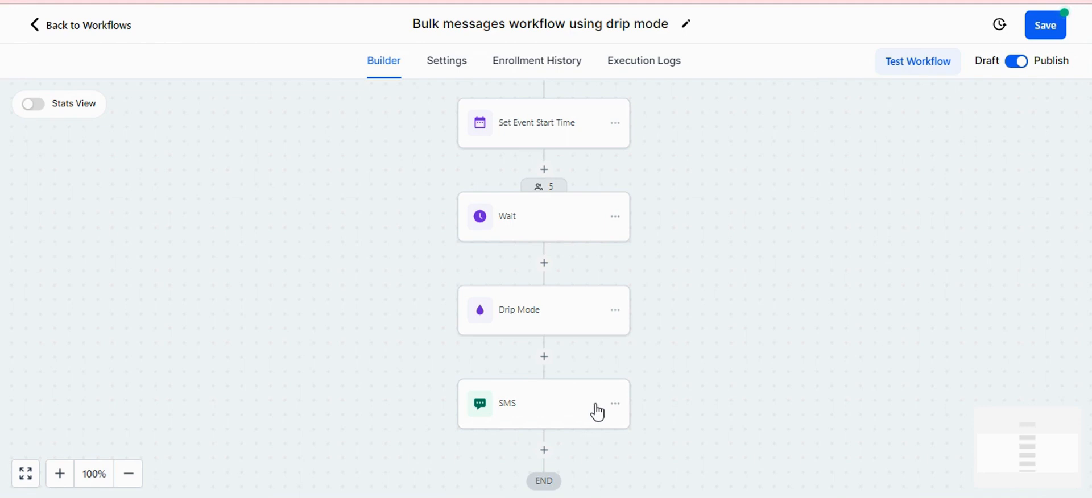
pyautogui.moveTo(603, 412)
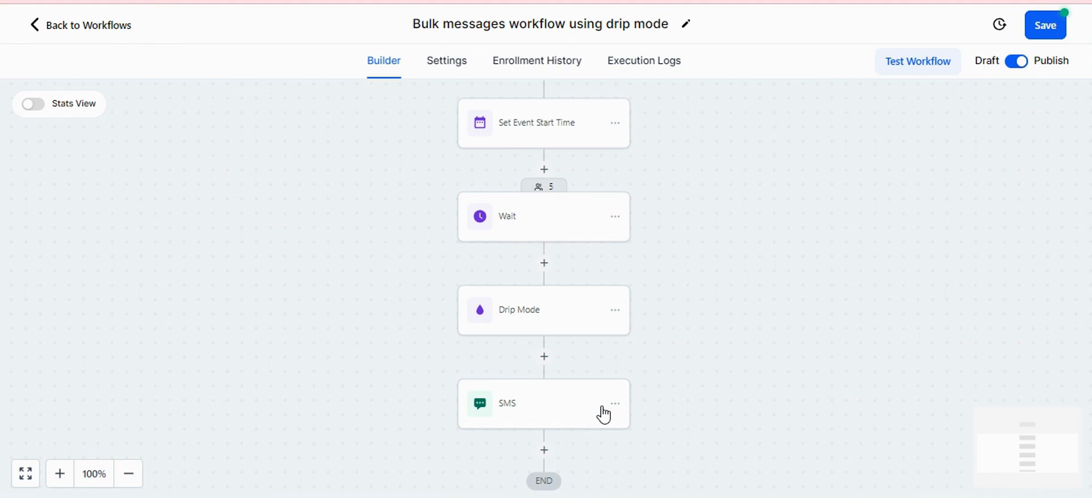
pyautogui.moveTo(651, 418)
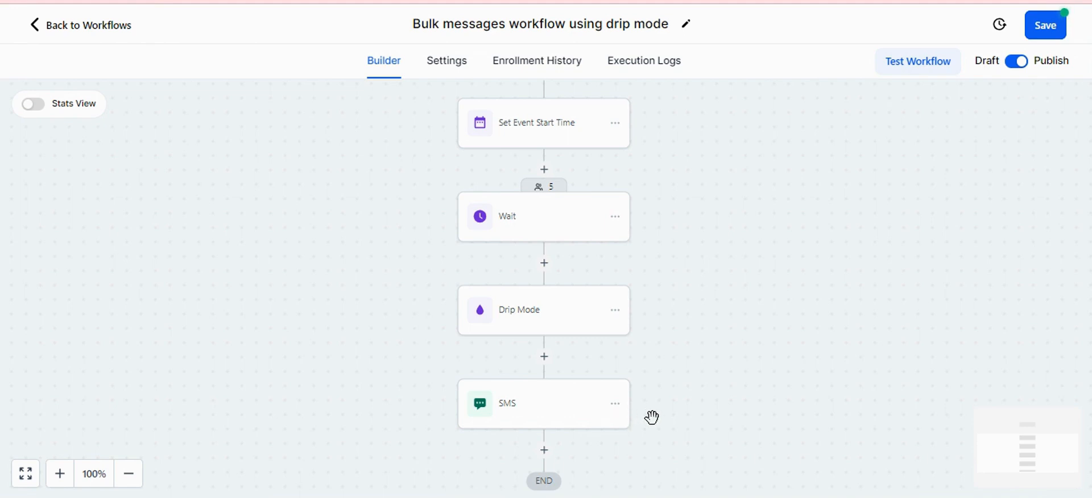